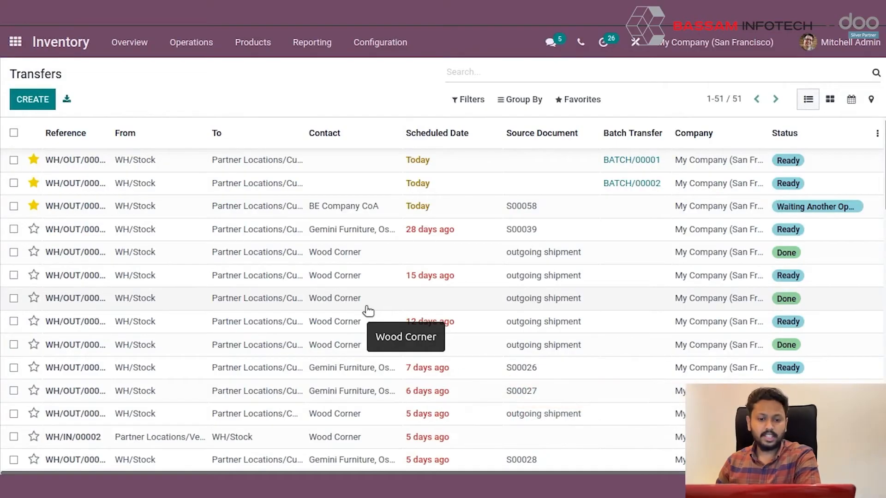
mouse_move(218, 205)
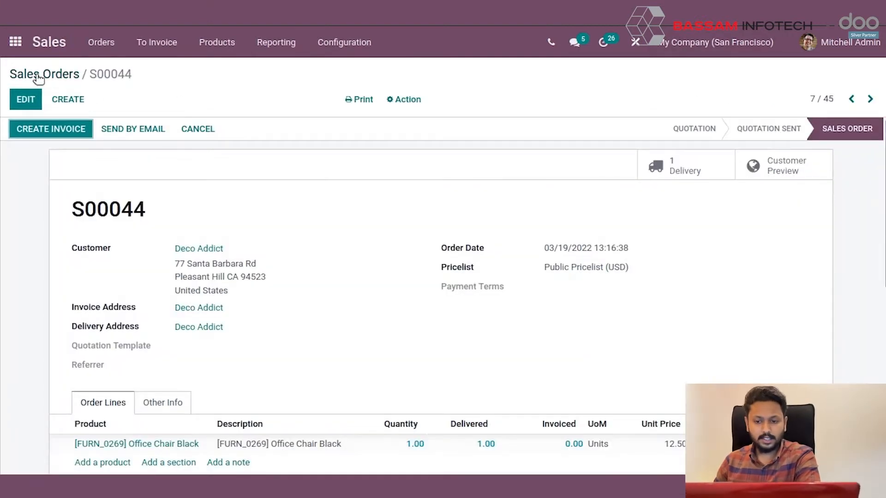
mouse_move(682, 170)
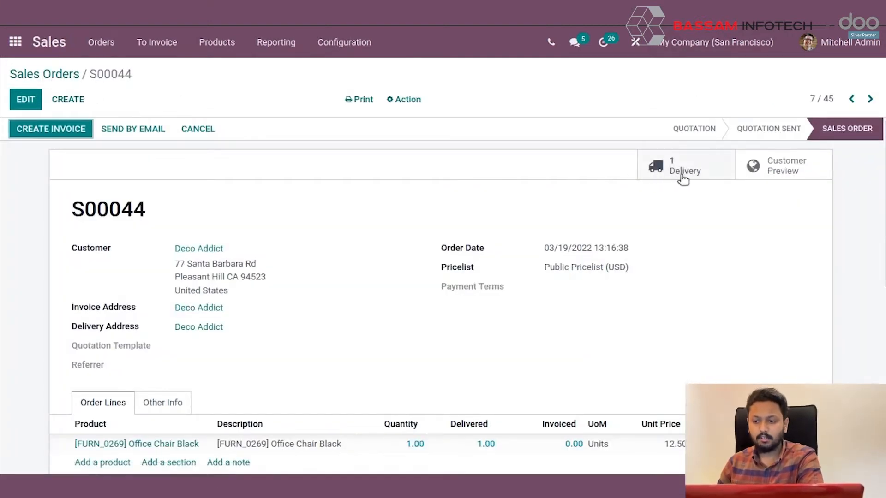
mouse_move(653, 189)
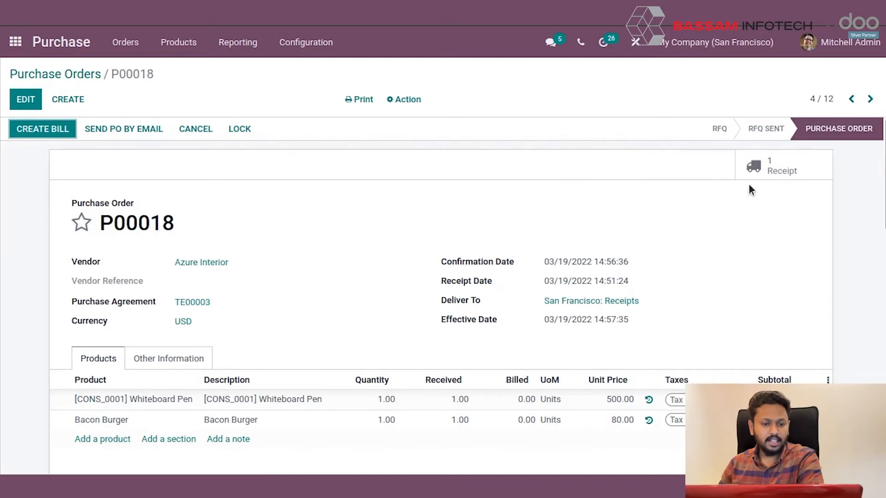
mouse_move(753, 165)
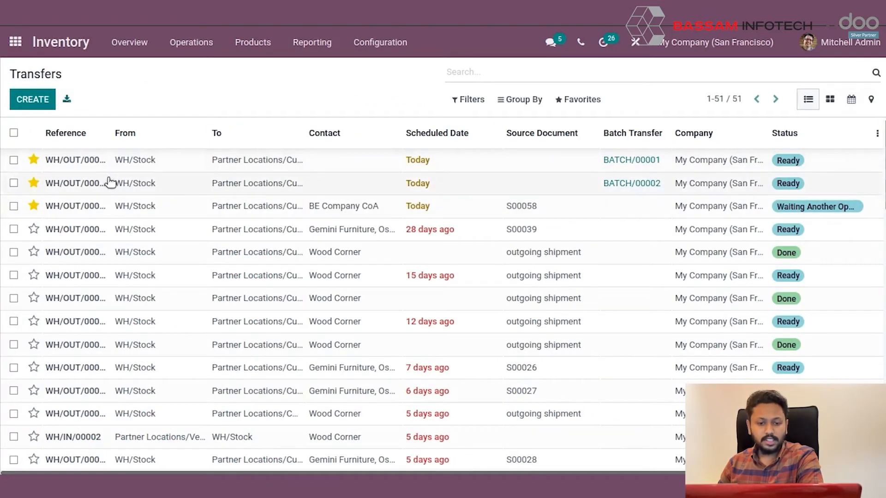
mouse_move(139, 344)
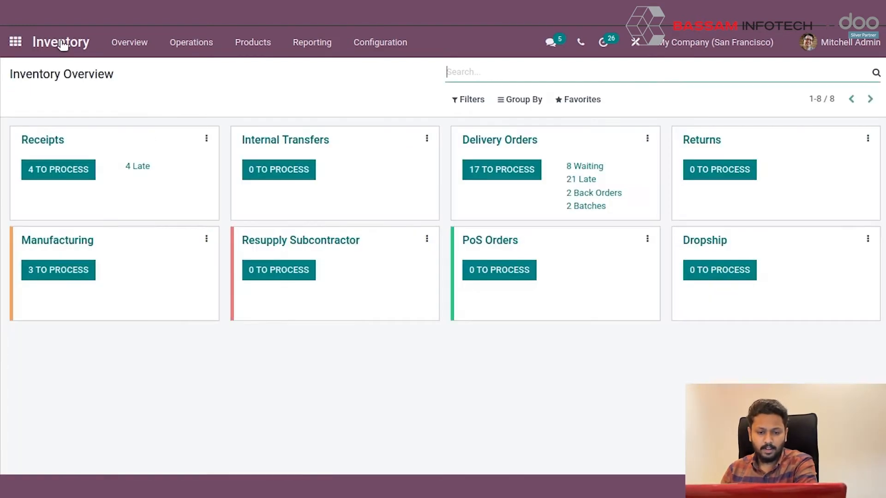
mouse_move(92, 219)
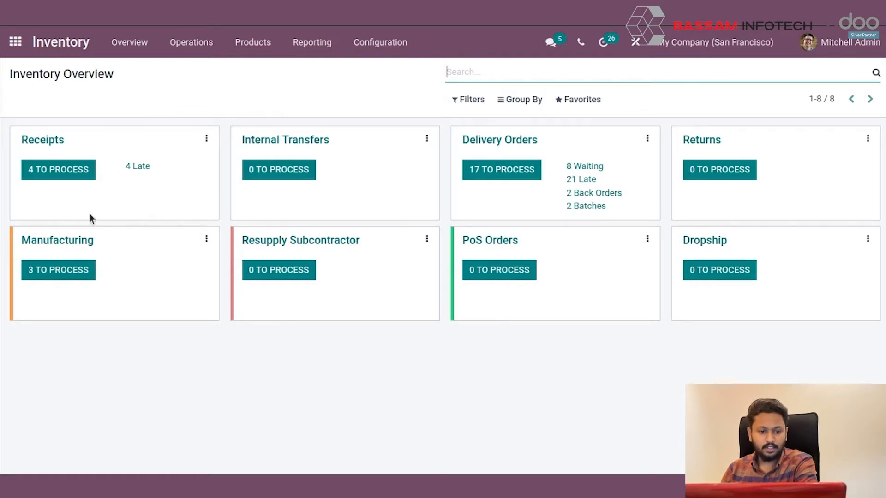
mouse_move(90, 247)
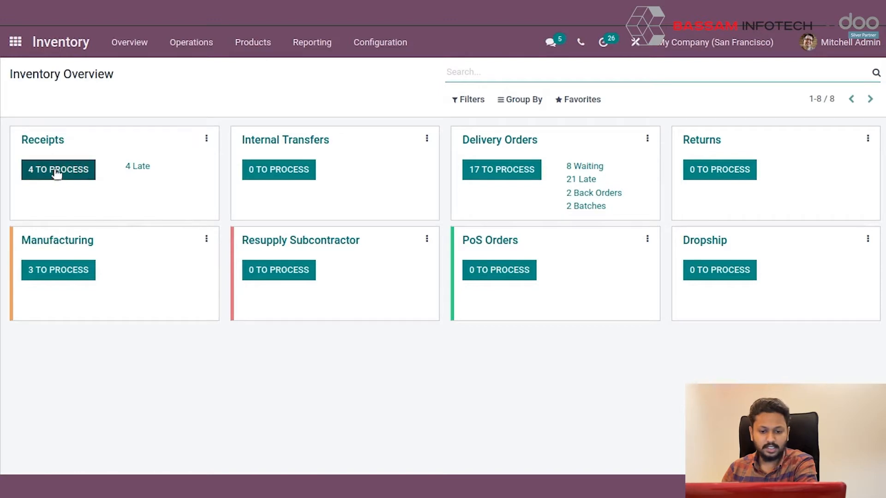
mouse_move(298, 151)
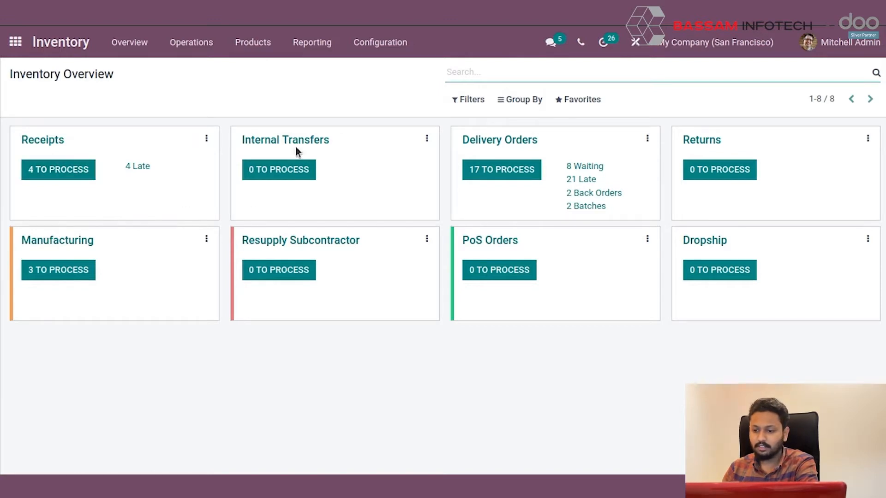
mouse_move(499, 139)
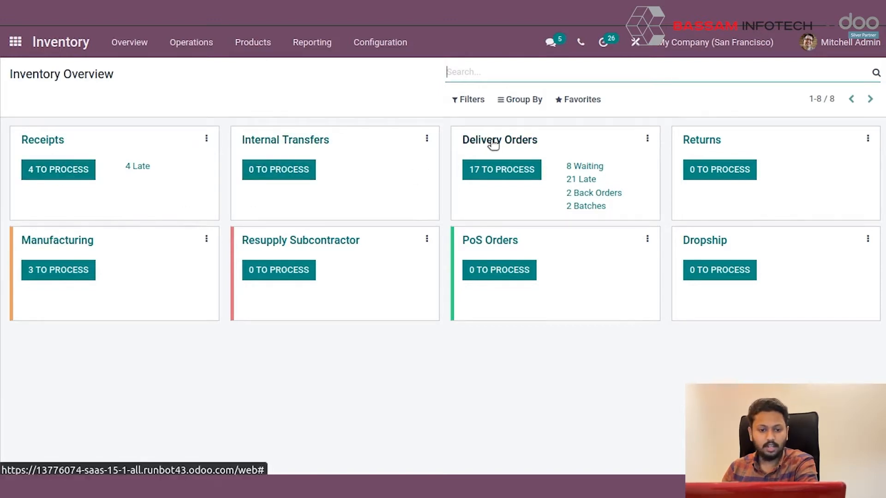
mouse_move(194, 177)
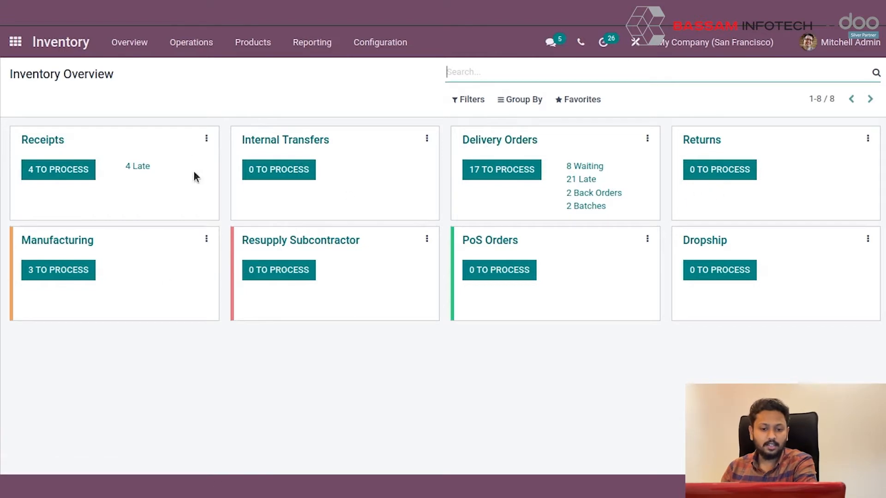
Show the Transfers list under Operations with all 51 receipts and delivery orders.
left_click(191, 42)
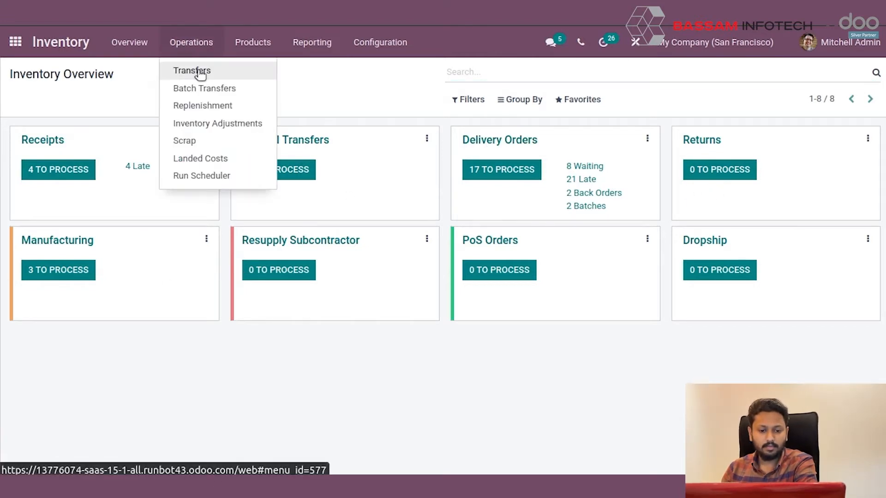
left_click(192, 70)
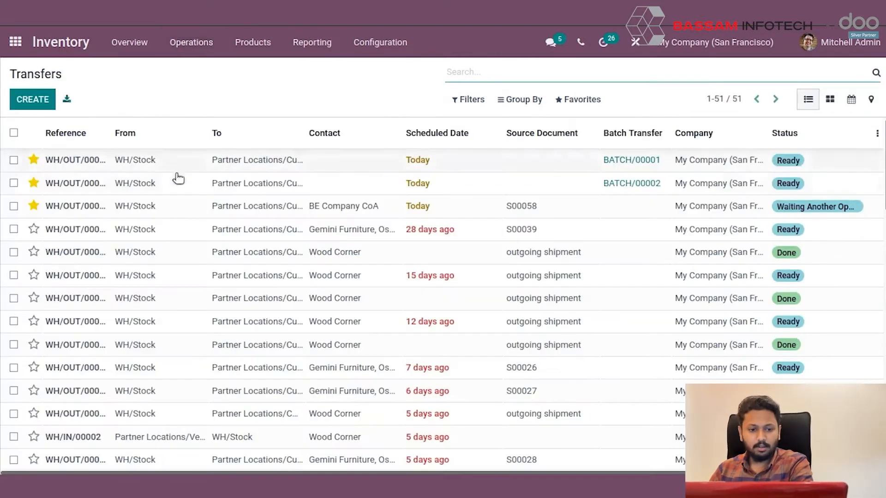
scroll("down", 3)
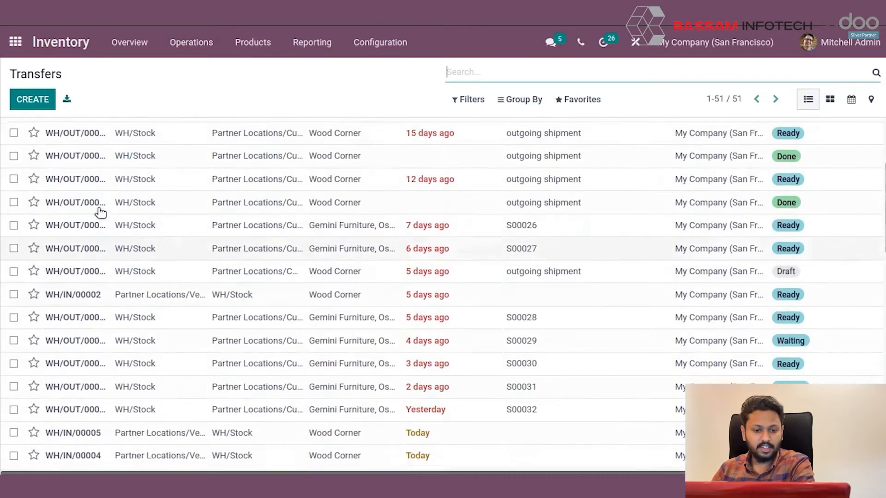
left_click(125, 133)
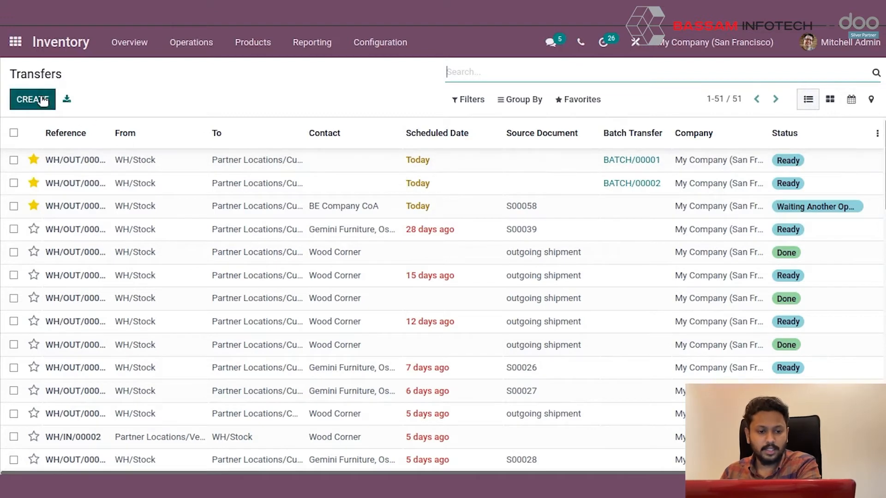
Start a new transfer with Azure Interior as the contact.
left_click(32, 99)
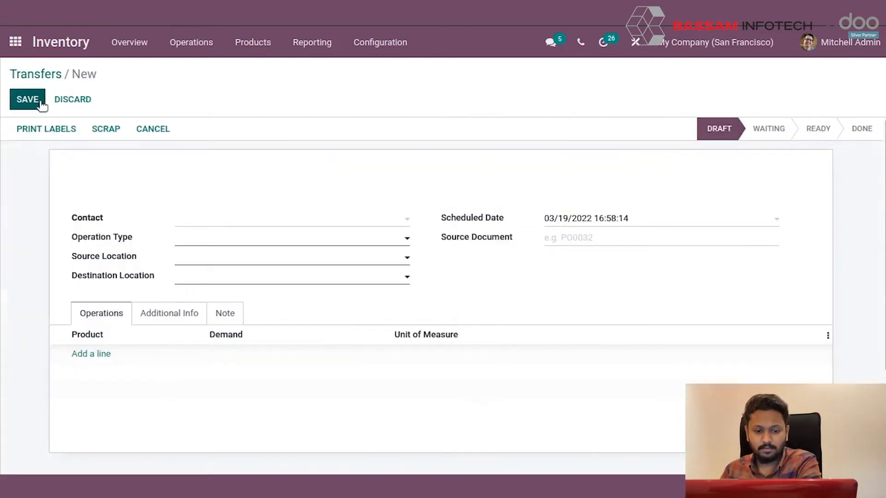
mouse_move(99, 232)
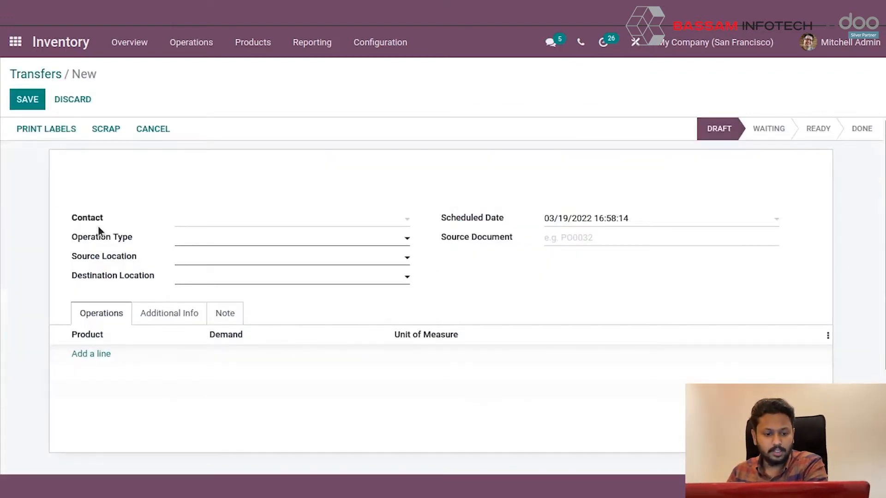
mouse_move(161, 440)
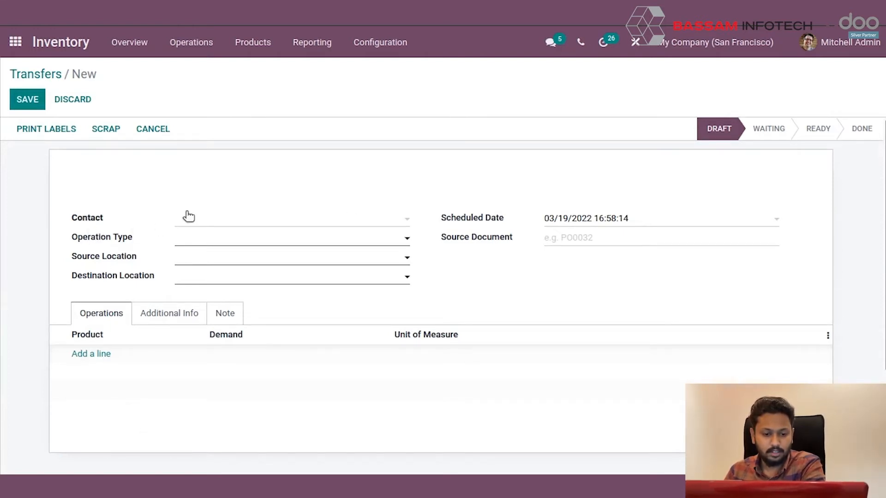
type("Azure Interior")
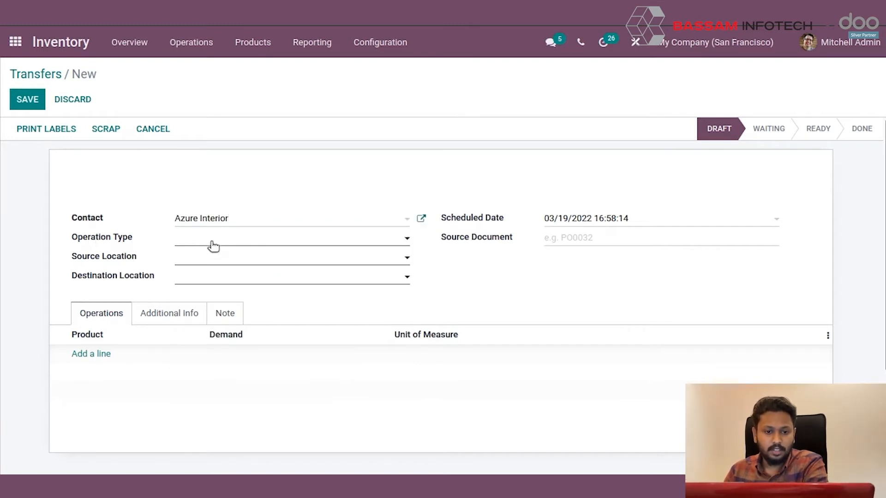
left_click(291, 237)
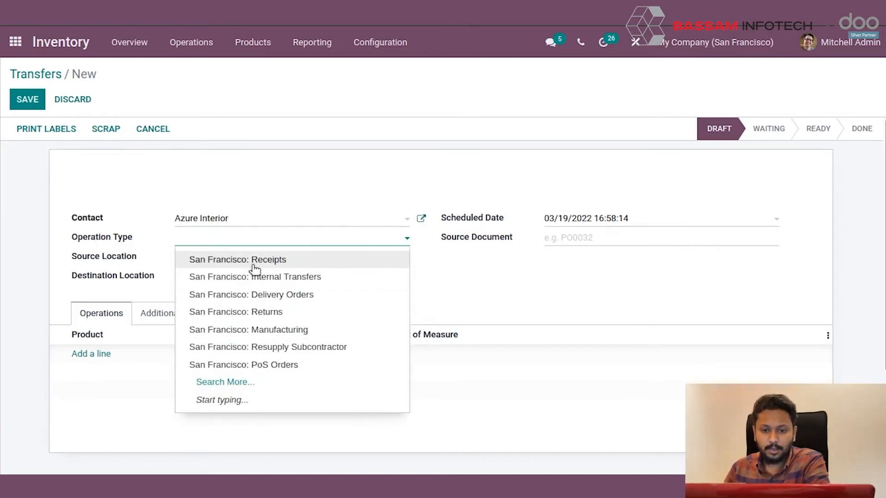
mouse_move(271, 265)
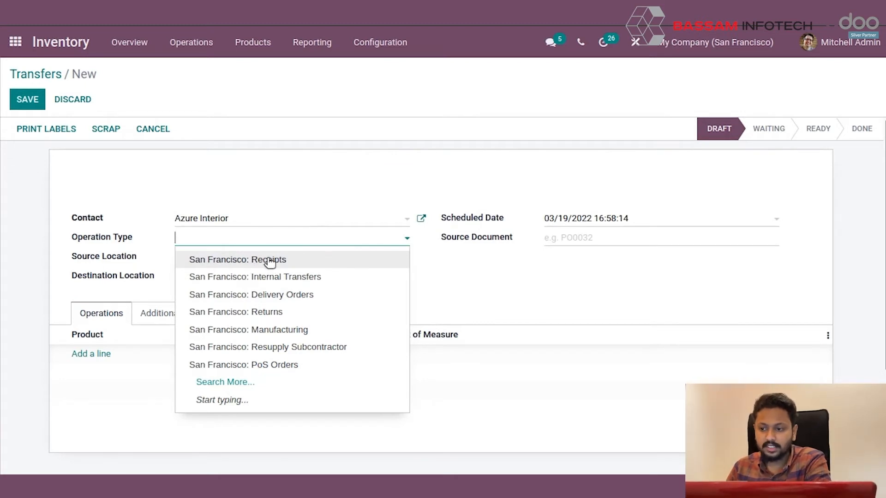
mouse_move(266, 304)
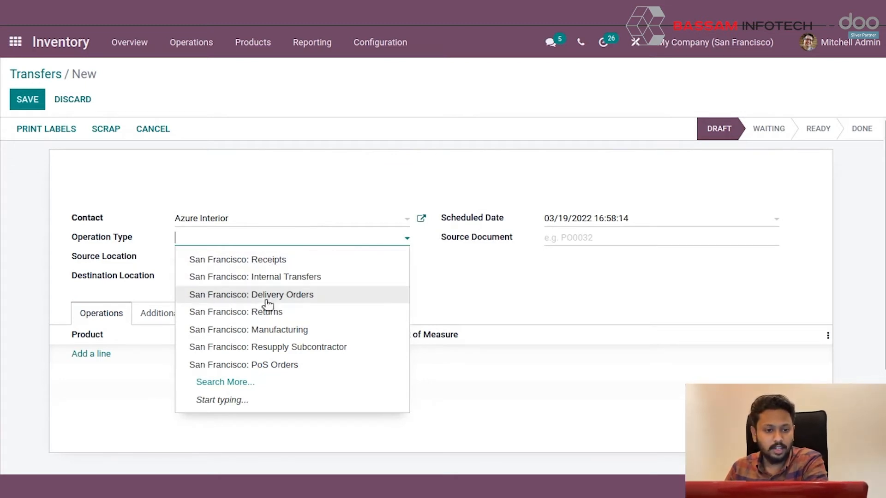
mouse_move(254, 276)
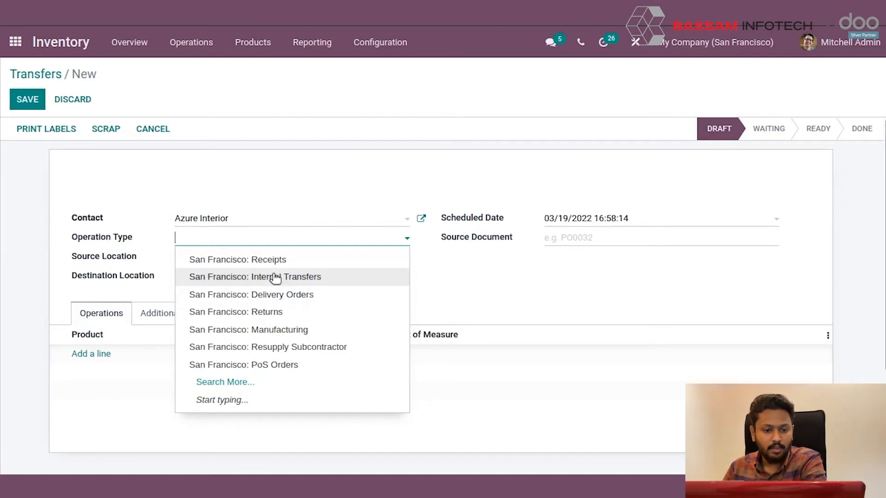
mouse_move(481, 270)
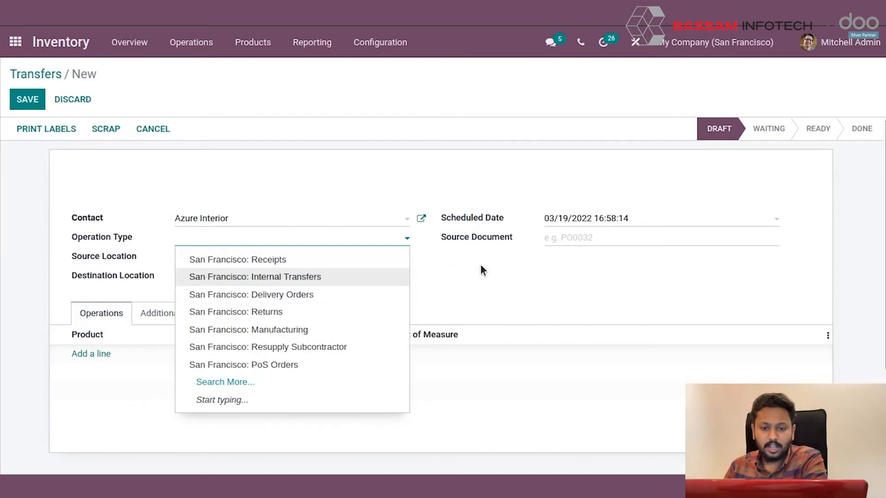
Review the source and destination location choices, then list the San Francisco operation types.
left_click(291, 257)
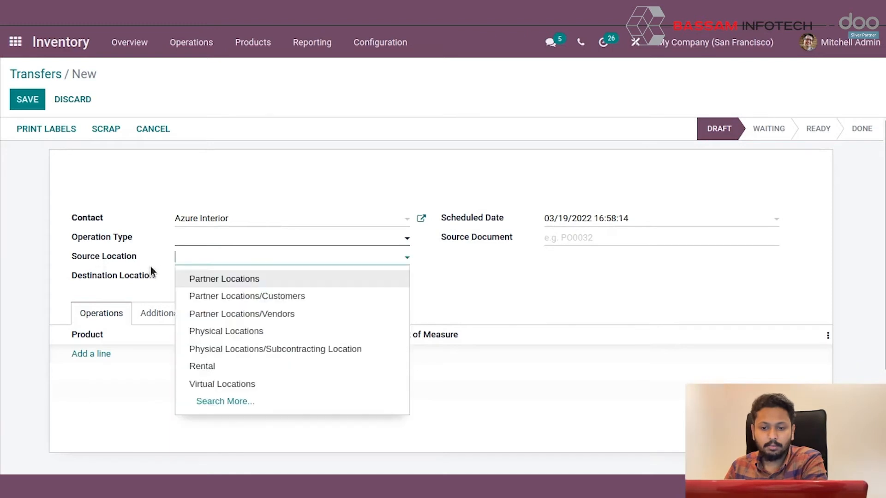
left_click(291, 276)
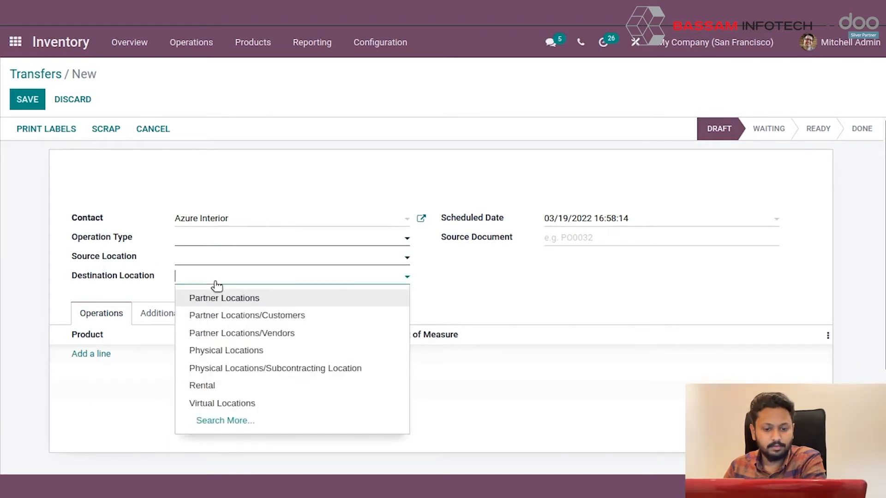
left_click(466, 285)
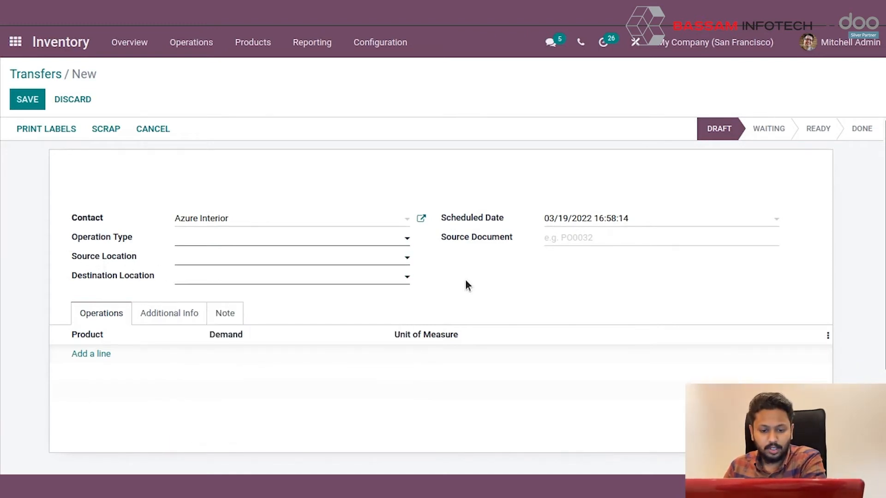
mouse_move(285, 245)
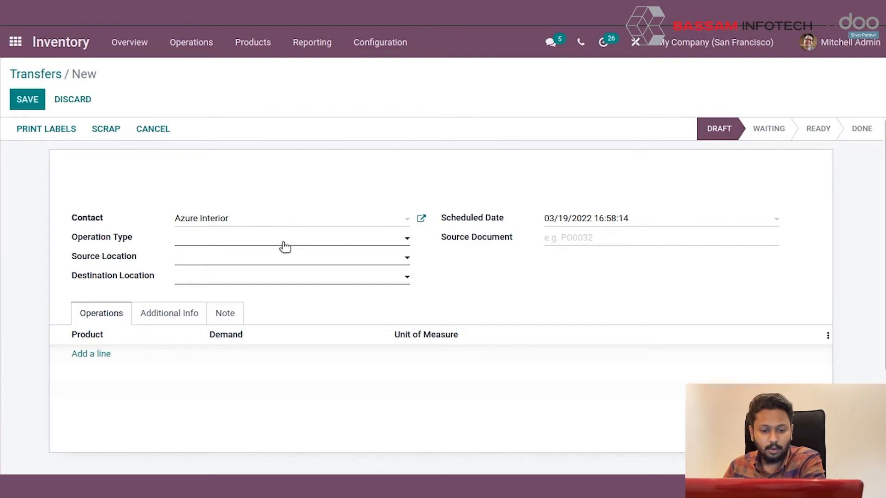
left_click(291, 237)
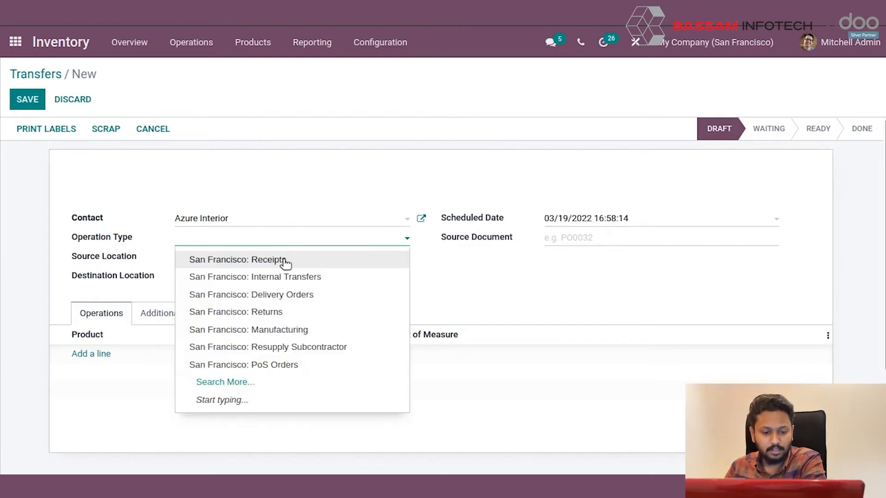
Make it a San Francisco: Receipts transfer into WH/Stock with source document P0001.
left_click(238, 259)
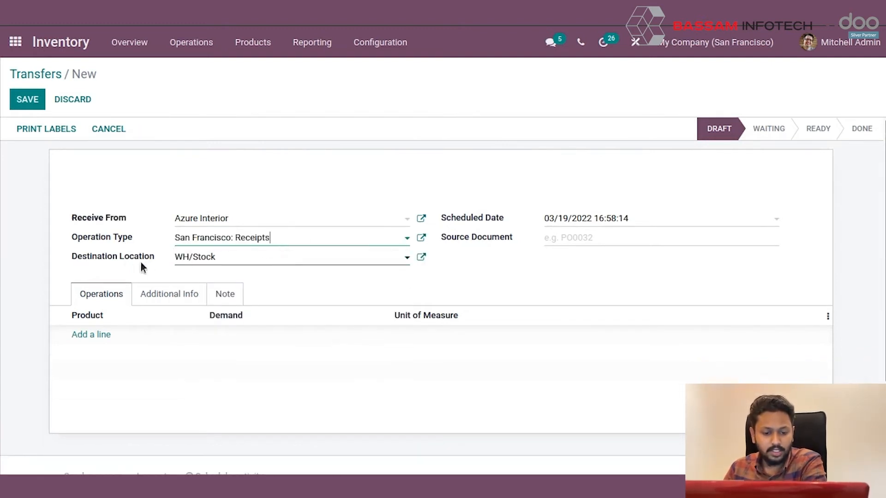
left_click(291, 257)
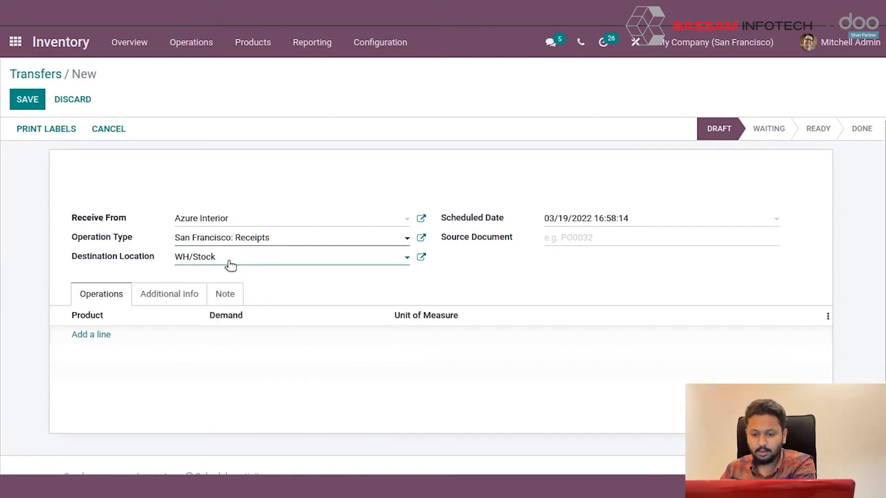
left_click(584, 219)
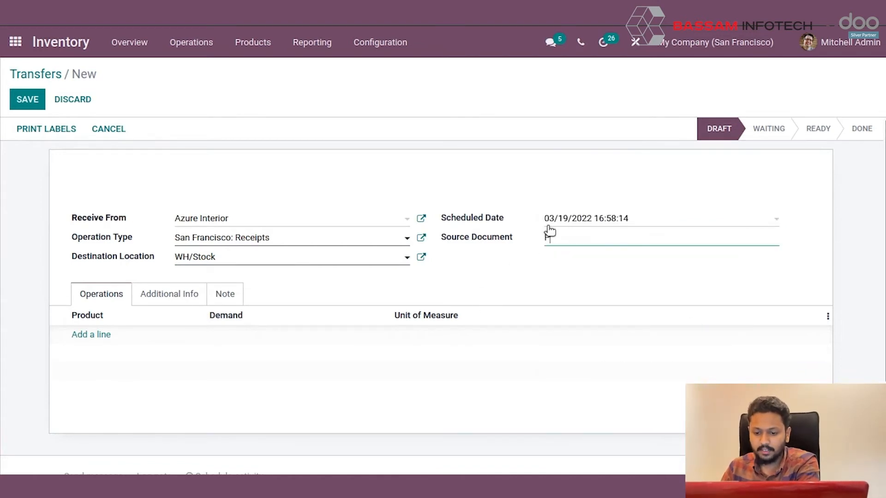
type("P0001")
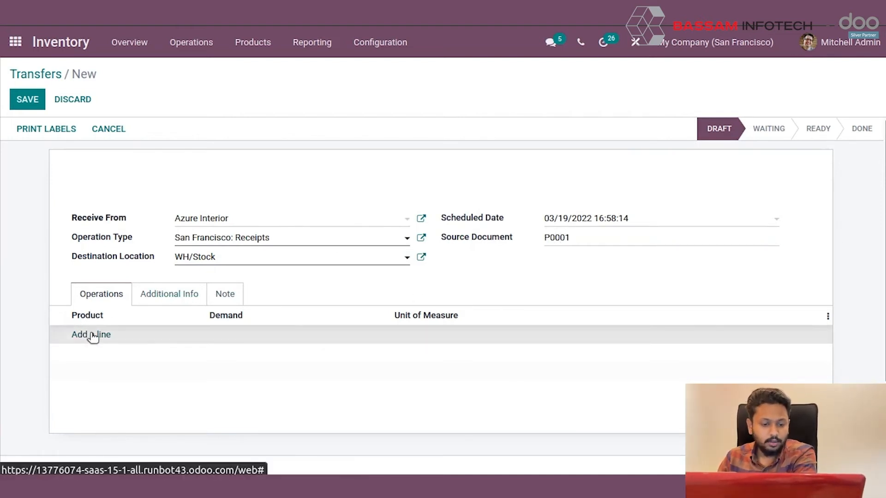
Add a product line for [CONS_0001] Whiteboard Pen, 1.00 Units.
left_click(90, 334)
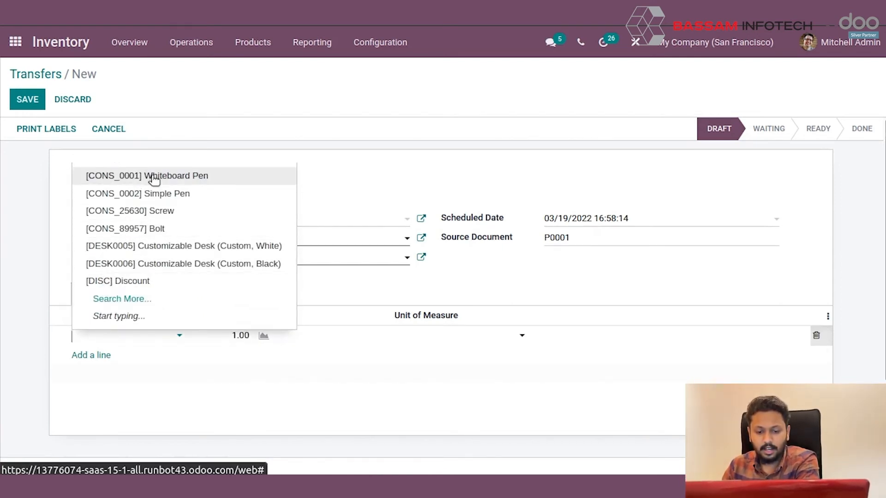
left_click(148, 175)
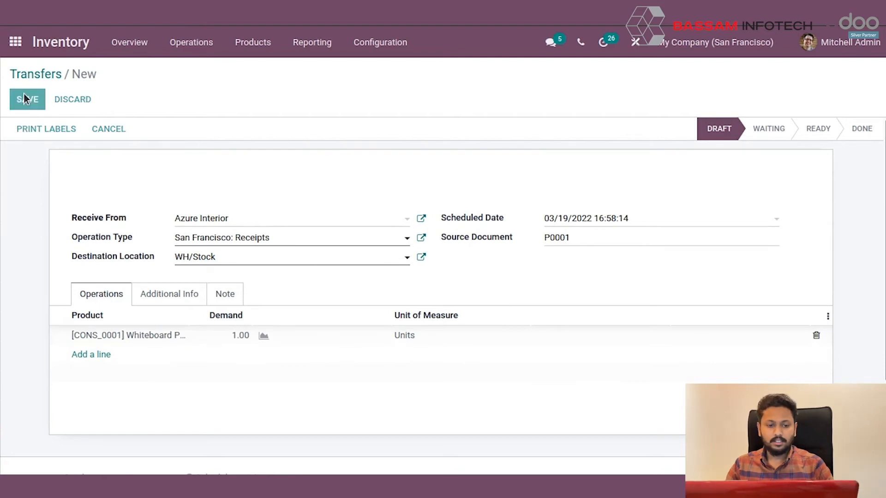
Save receipt WH/IN/00017 and mark it as To Do so it becomes Ready.
left_click(27, 100)
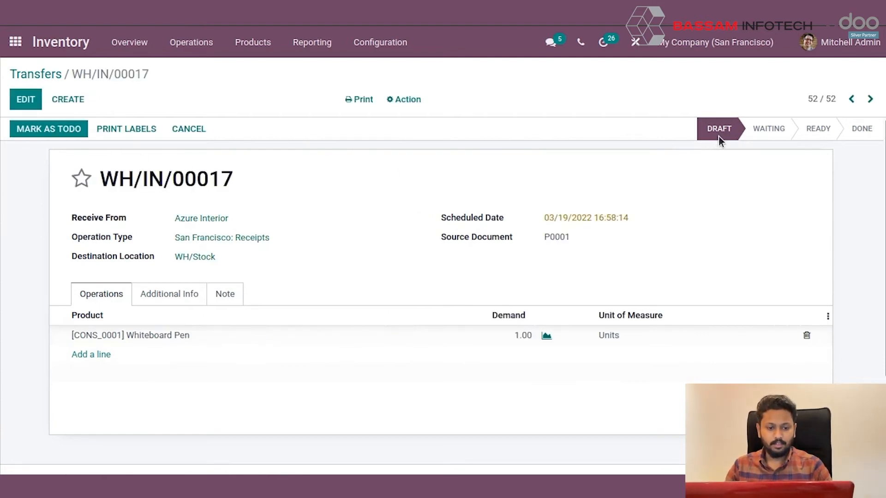
mouse_move(283, 276)
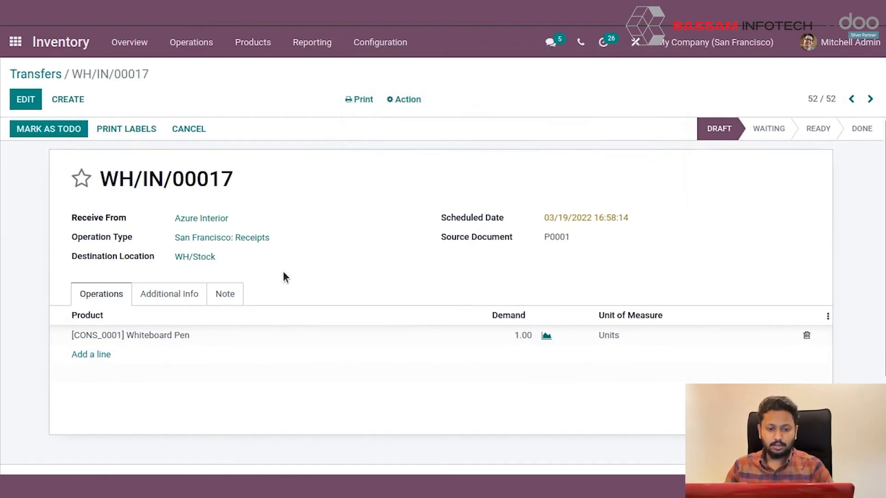
mouse_move(49, 128)
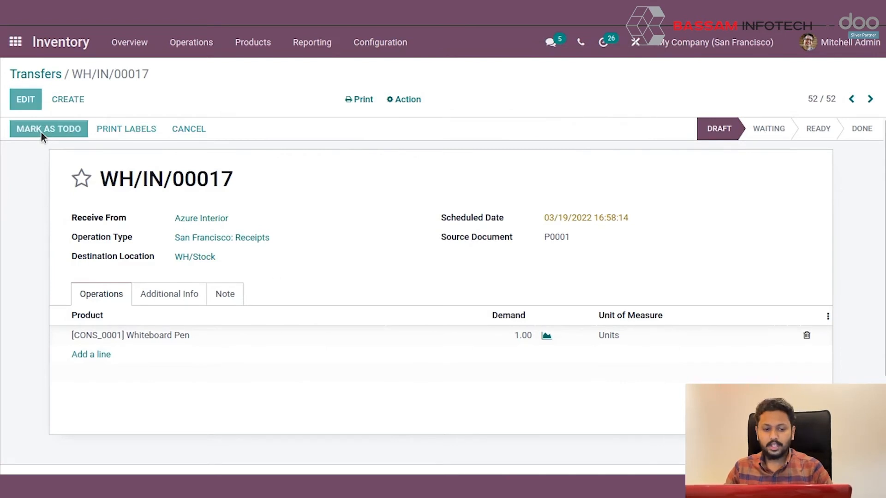
left_click(49, 129)
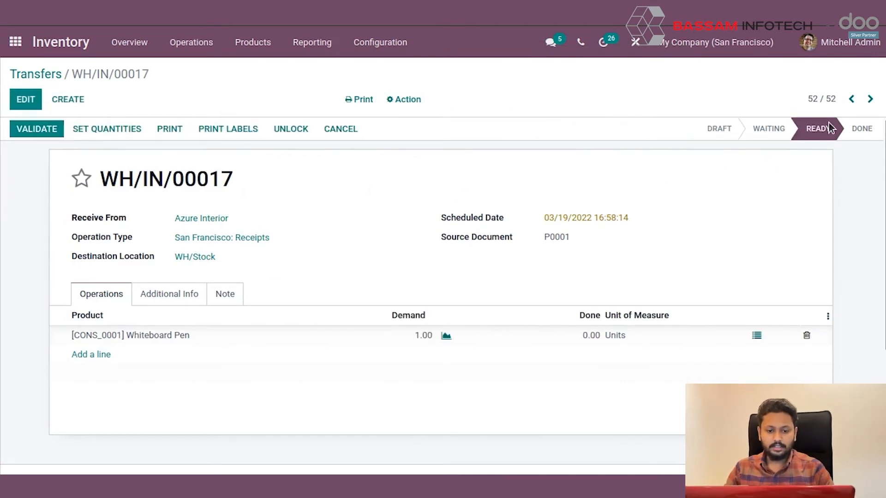
mouse_move(40, 168)
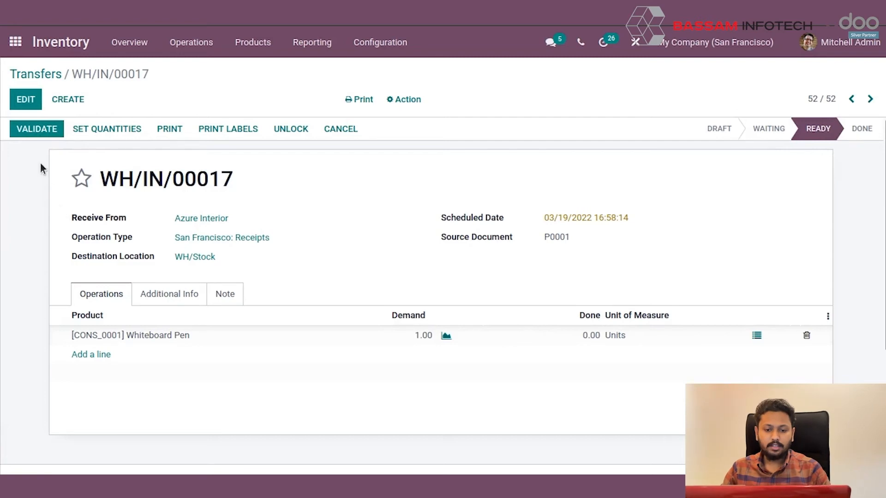
Validate the receipt, applying the immediate transfer so 1.00 Whiteboard Pen is Done.
left_click(36, 128)
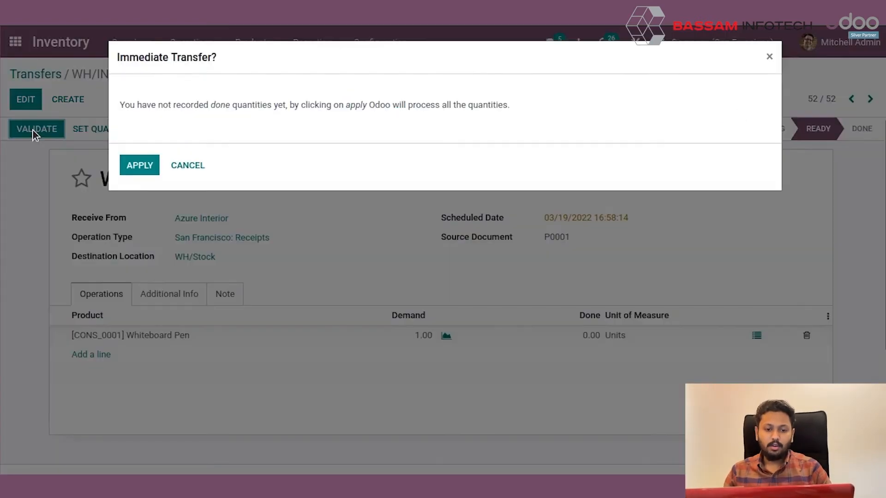
mouse_move(232, 110)
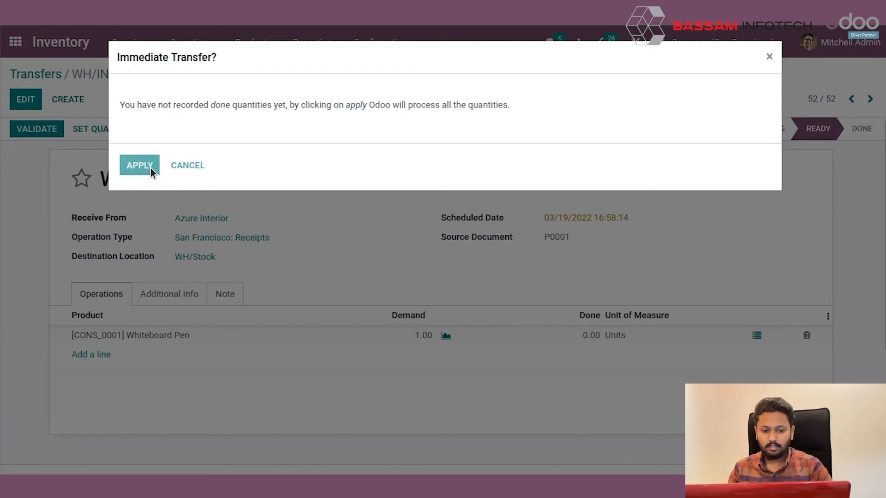
left_click(139, 165)
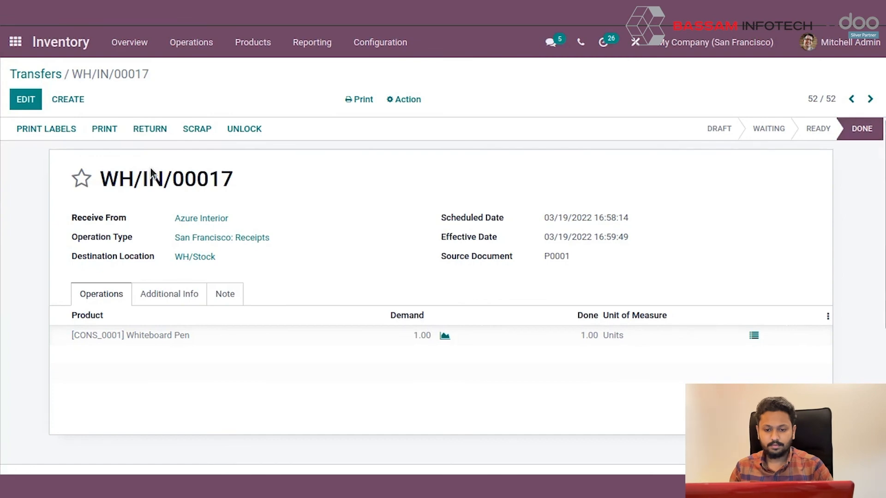
mouse_move(827, 128)
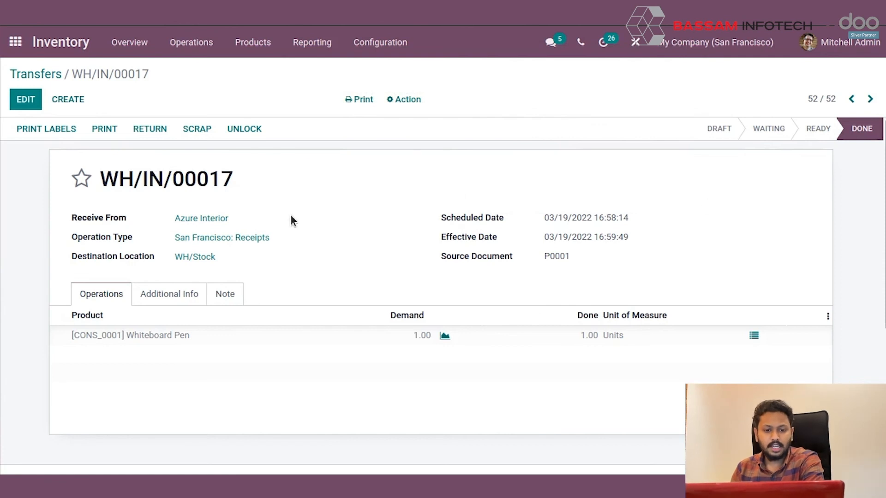
mouse_move(780, 151)
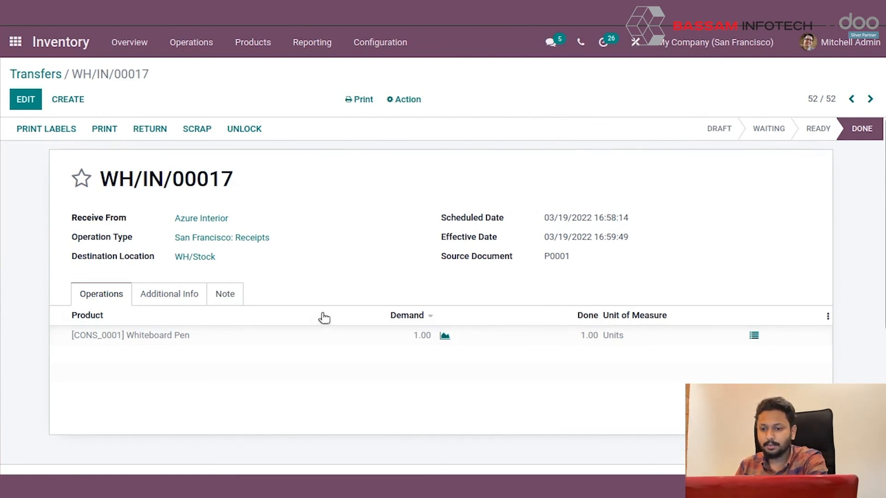
mouse_move(383, 313)
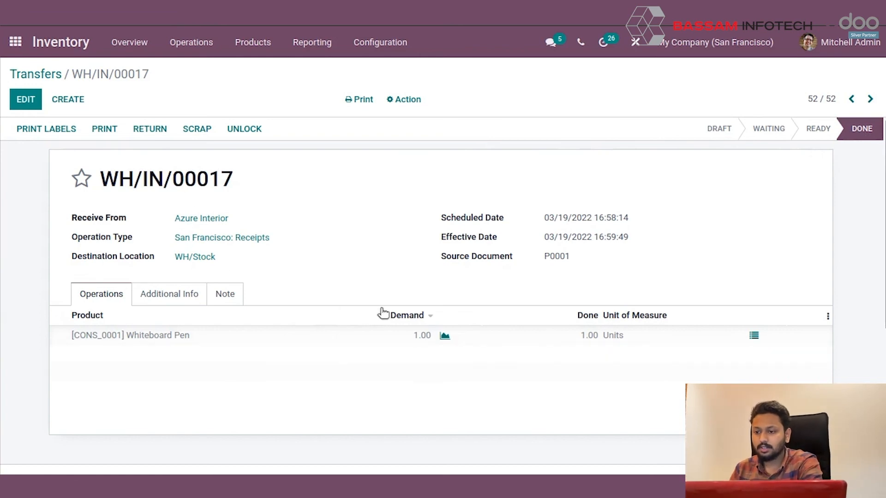
mouse_move(320, 327)
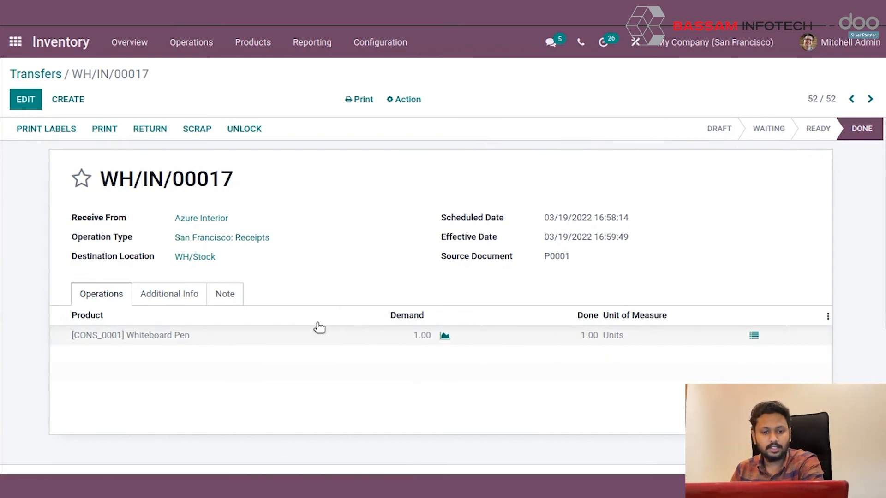